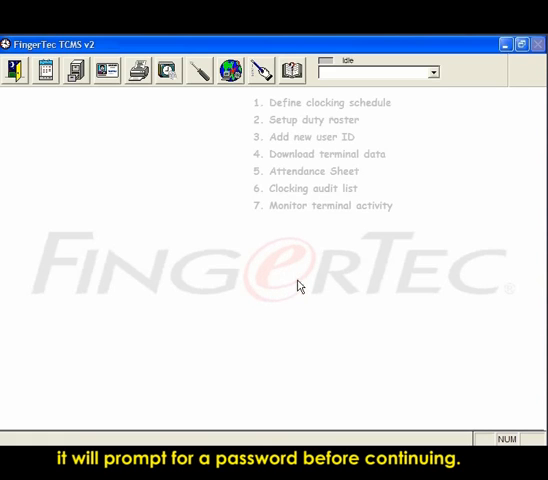
pyautogui.moveTo(252, 252)
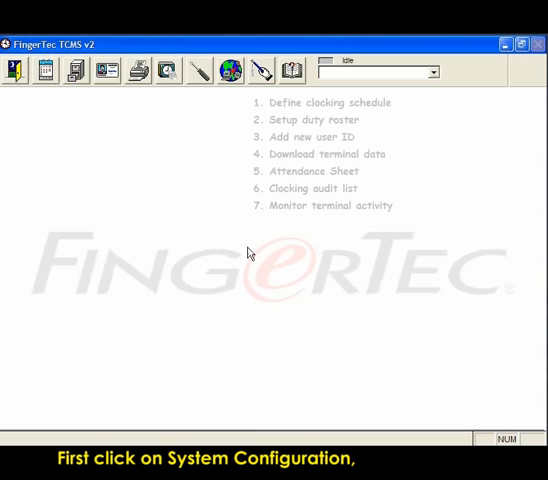
# Bring up the System Configuration list from the toolbar
pyautogui.click(192, 70)
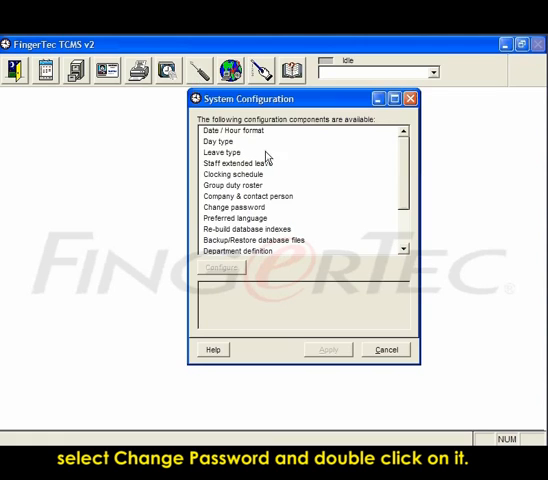
# Enter and confirm new Login and Administrator passwords in Change Password, then return to the list
pyautogui.doubleClick(232, 208)
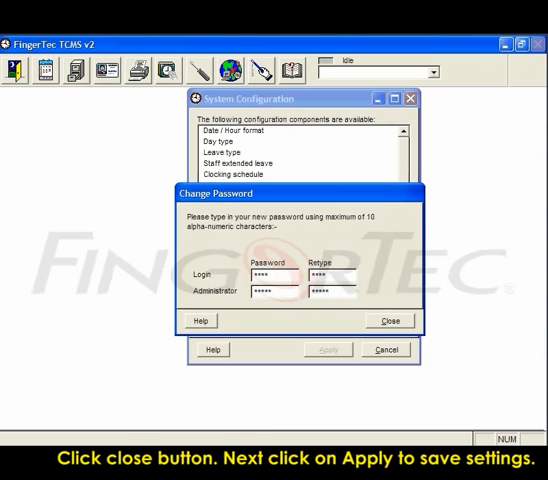
pyautogui.click(388, 320)
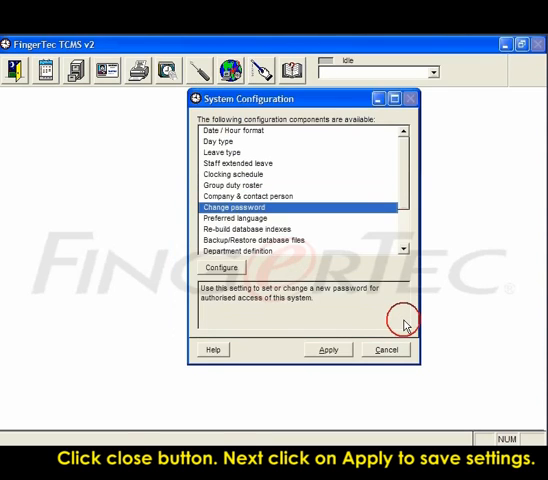